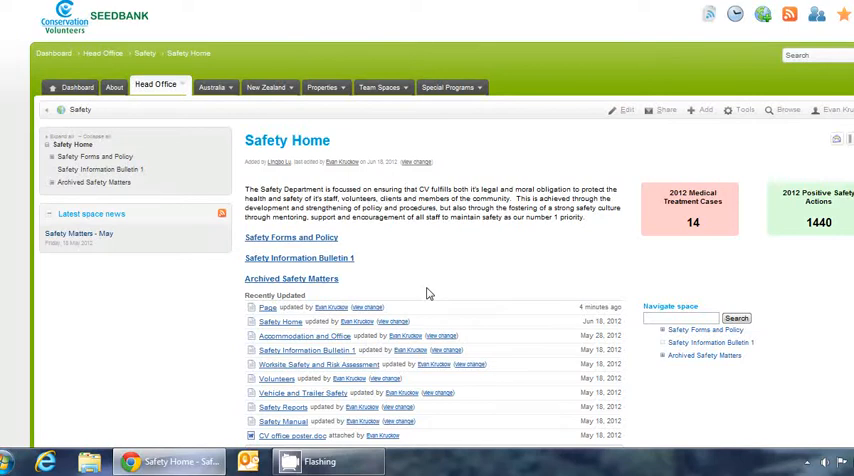
{"action": "mouse_move", "coordinate": [460, 232]}
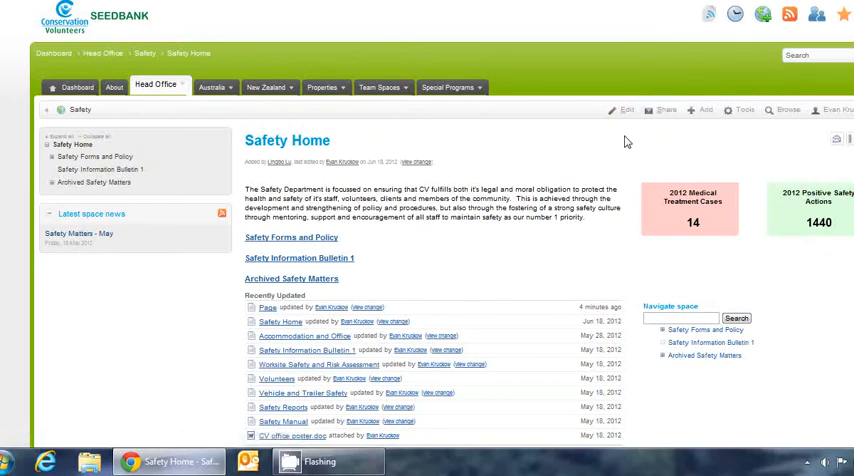
{"action": "mouse_move", "coordinate": [696, 124]}
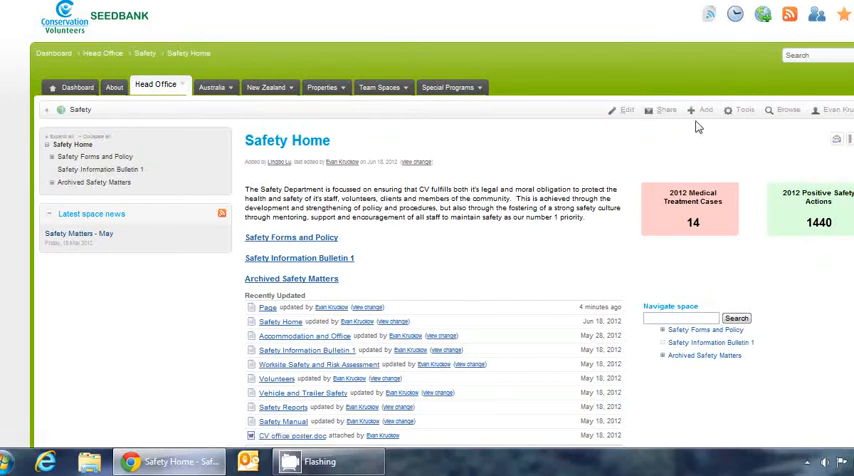
- Reveal the Add menu's content choices on the Safety Home page
{"action": "left_click", "coordinate": [708, 108]}
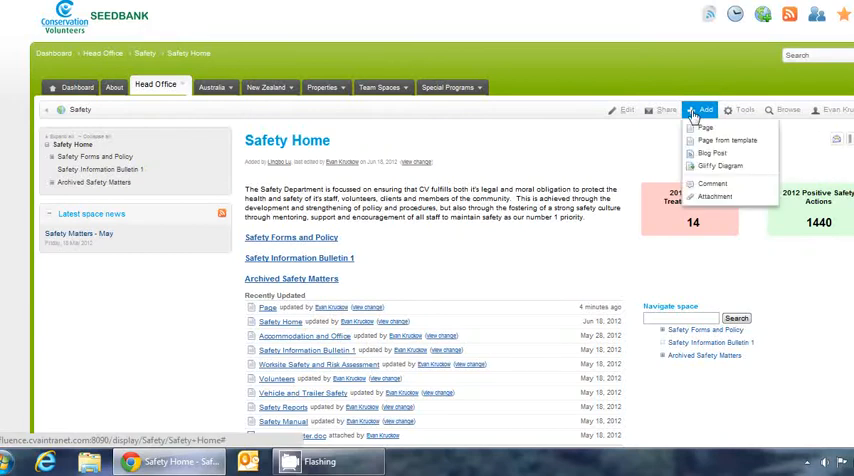
{"action": "mouse_move", "coordinate": [708, 128]}
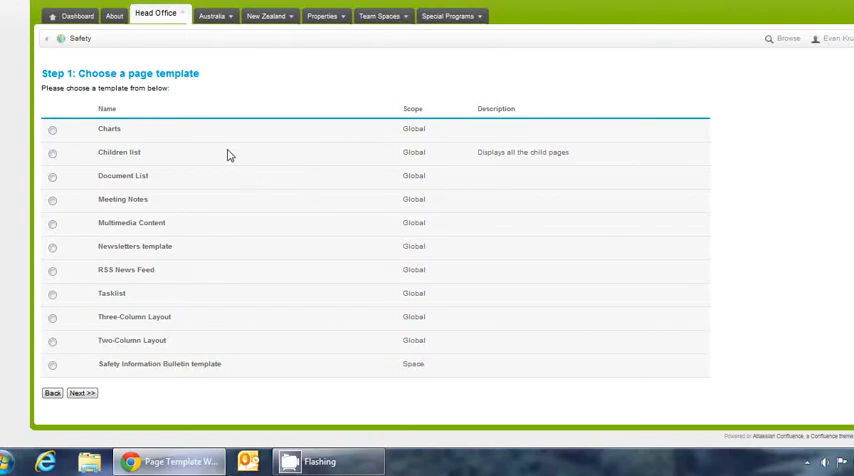
{"action": "mouse_move", "coordinate": [224, 224]}
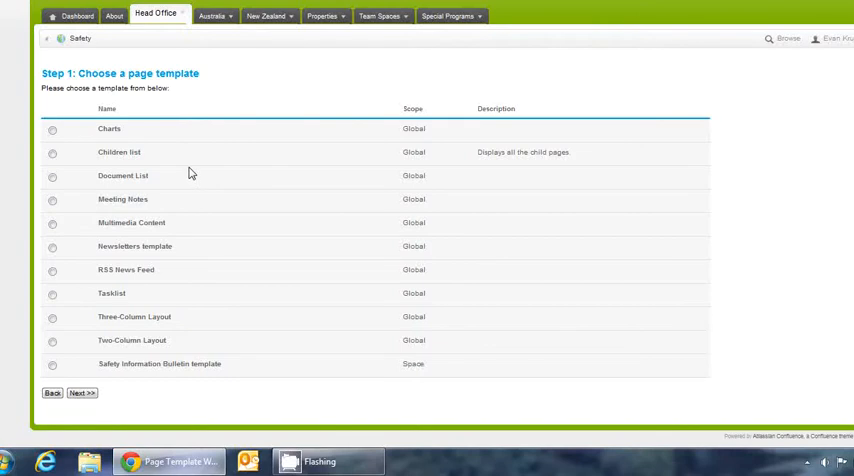
{"action": "mouse_move", "coordinate": [136, 188]}
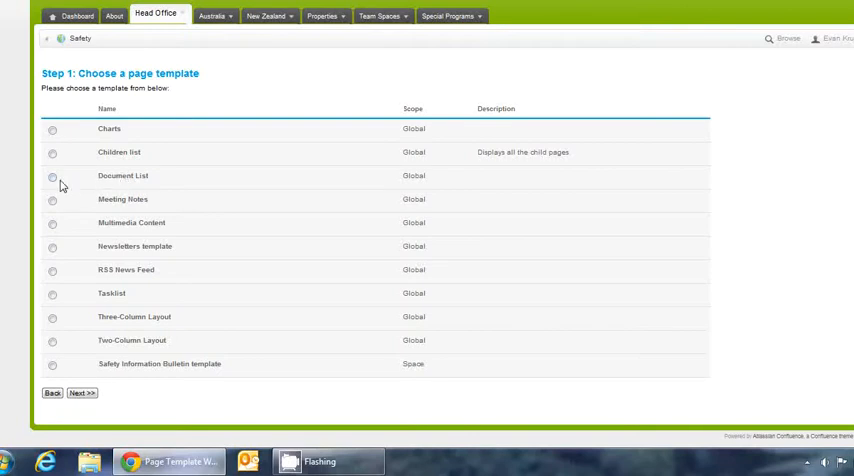
{"action": "mouse_move", "coordinate": [124, 204]}
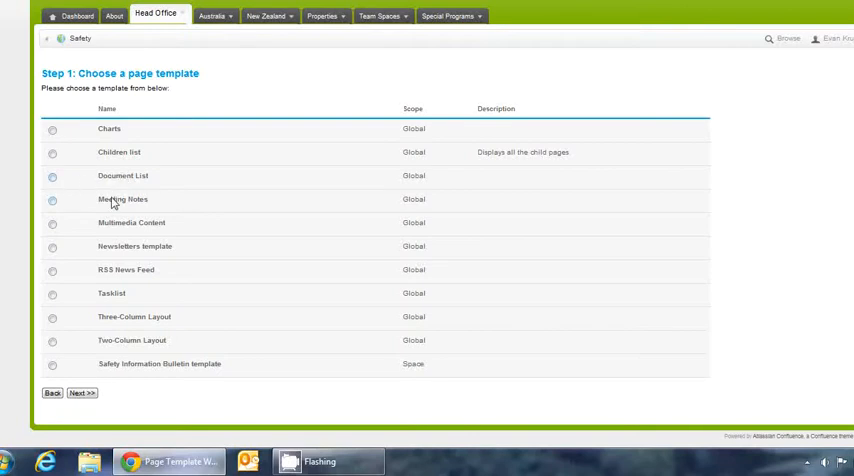
{"action": "mouse_move", "coordinate": [124, 228]}
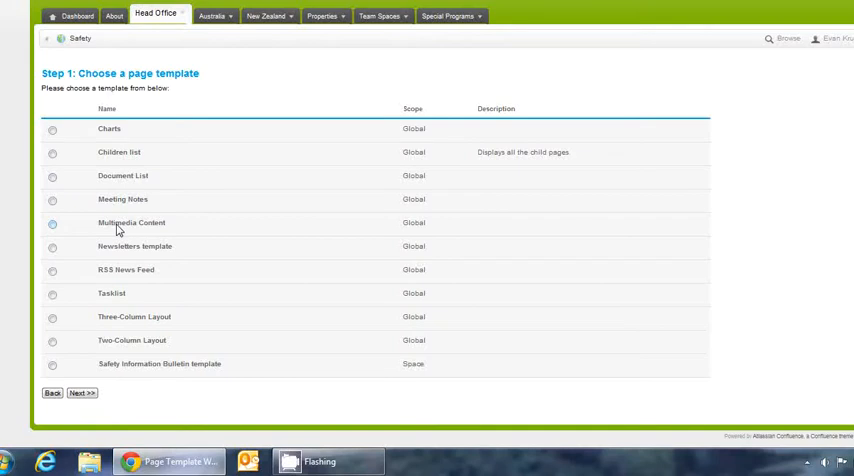
{"action": "mouse_move", "coordinate": [136, 316]}
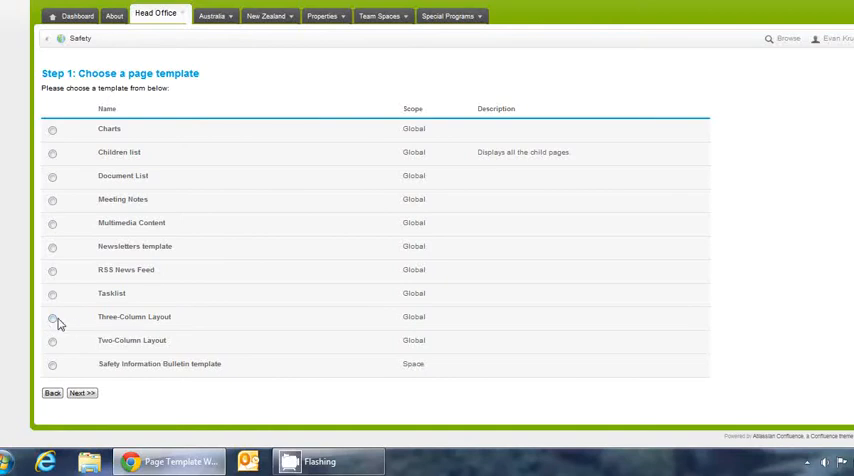
- Select the Three-Column Layout template and proceed to the new page editor
{"action": "left_click", "coordinate": [52, 318]}
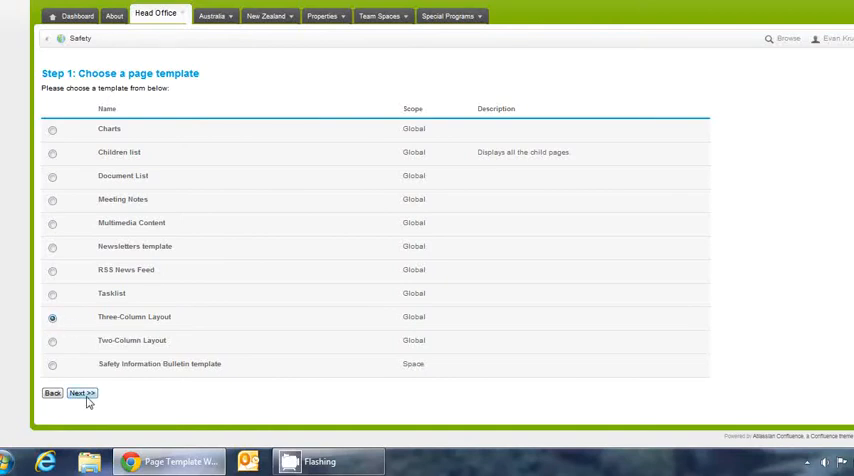
{"action": "left_click", "coordinate": [82, 394]}
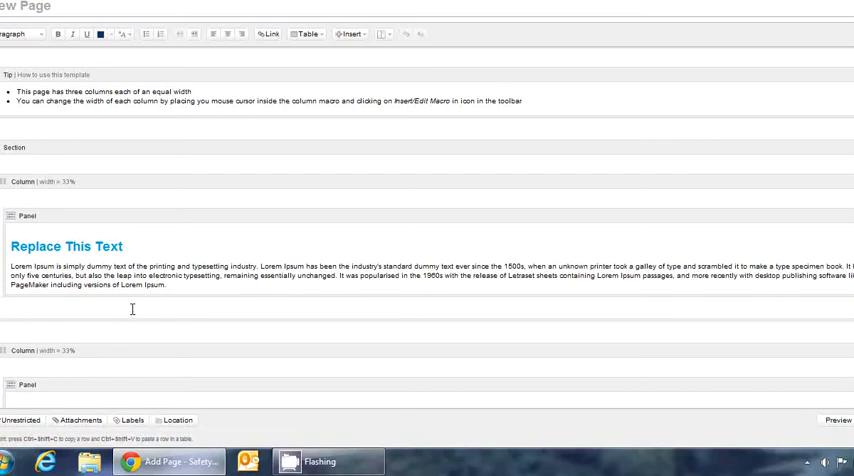
{"action": "mouse_move", "coordinate": [536, 248]}
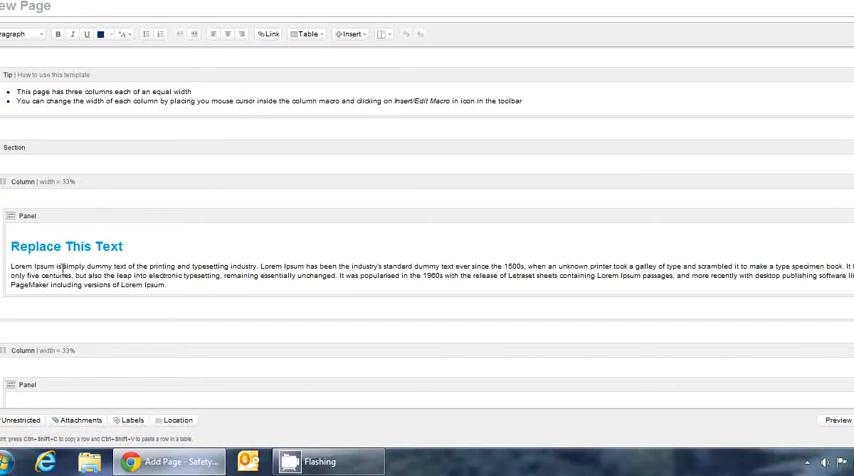
- Scroll down through the three placeholder columns of the new page
{"action": "scroll", "scroll_direction": "down", "scroll_amount": 3}
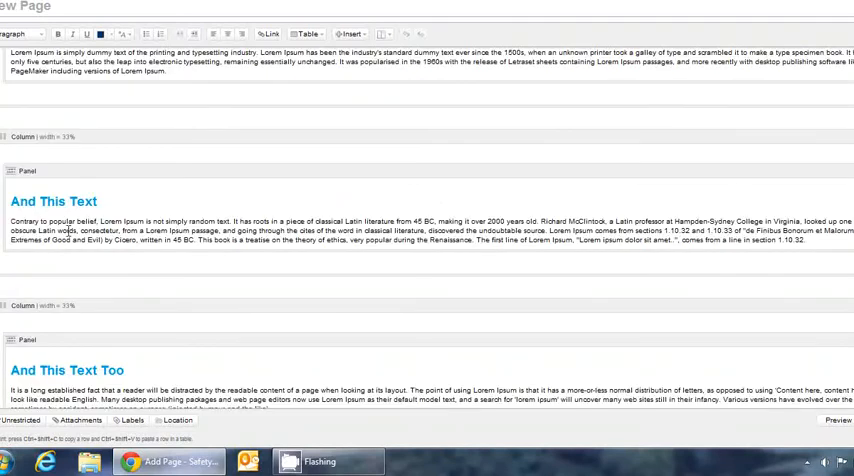
{"action": "scroll", "scroll_direction": "down", "scroll_amount": 3}
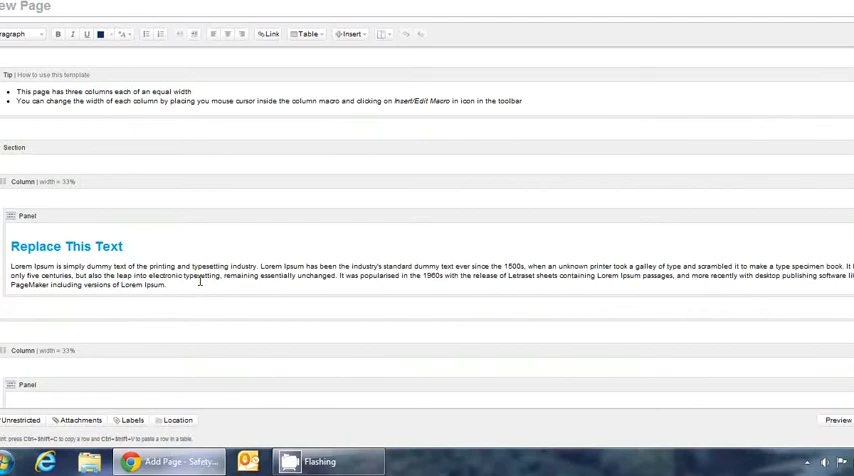
{"action": "mouse_move", "coordinate": [292, 68]}
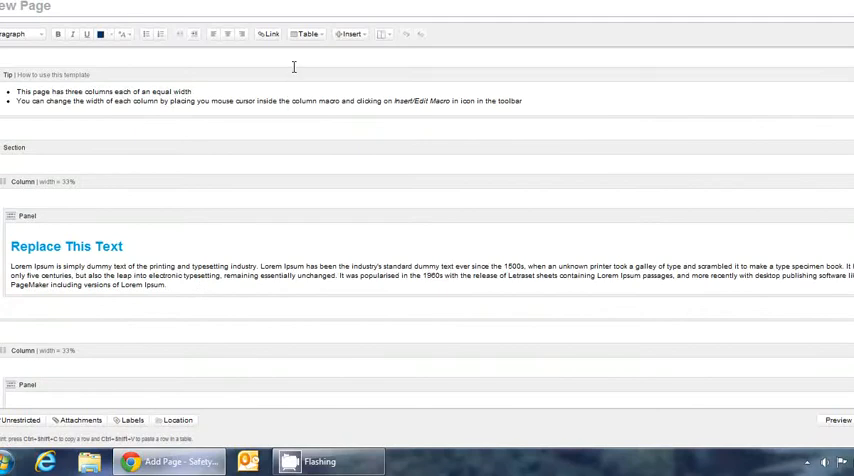
{"action": "mouse_move", "coordinate": [384, 34]}
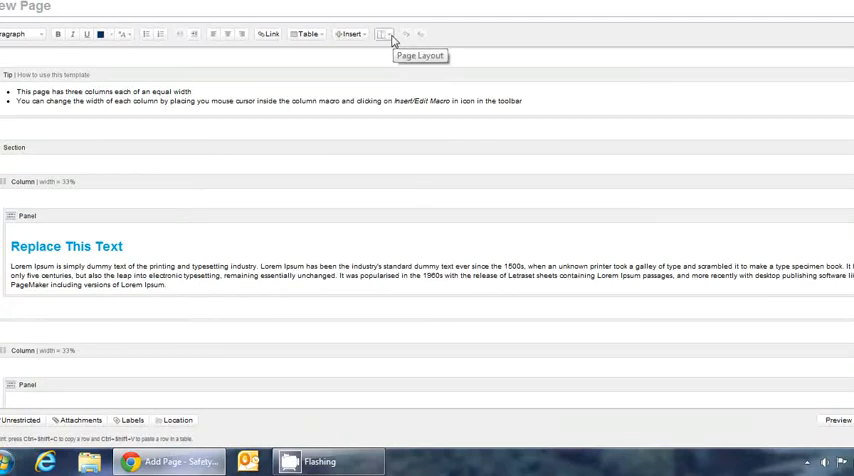
{"action": "mouse_move", "coordinate": [398, 36]}
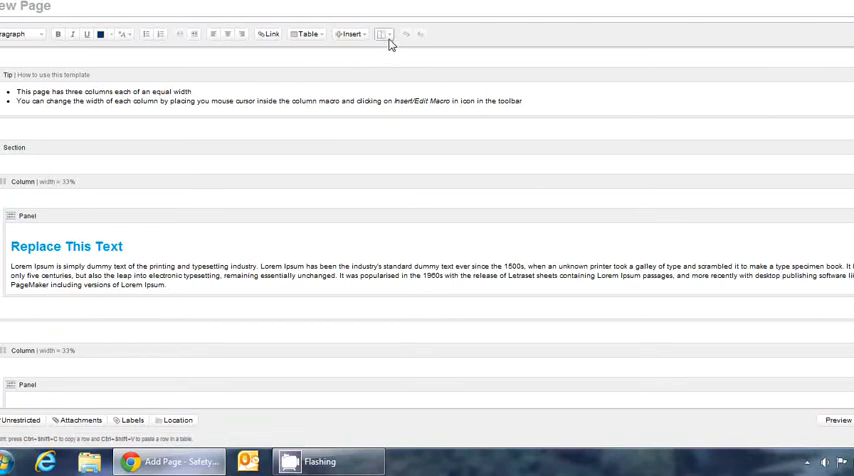
{"action": "mouse_move", "coordinate": [384, 34]}
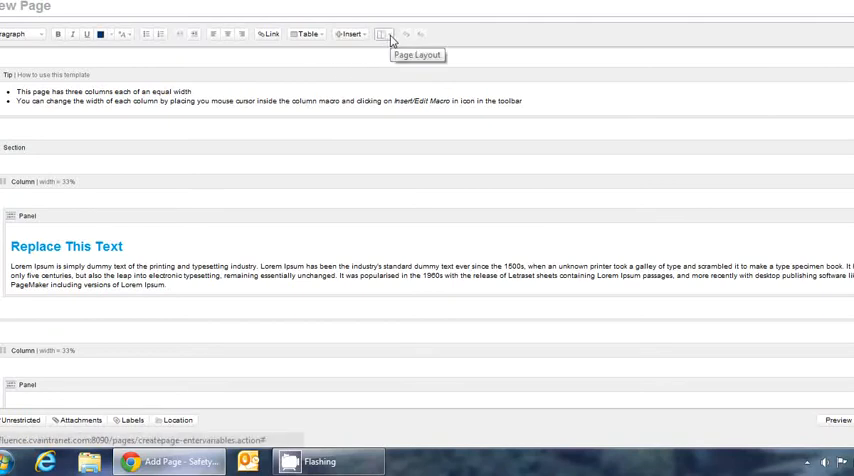
{"action": "left_click", "coordinate": [384, 32]}
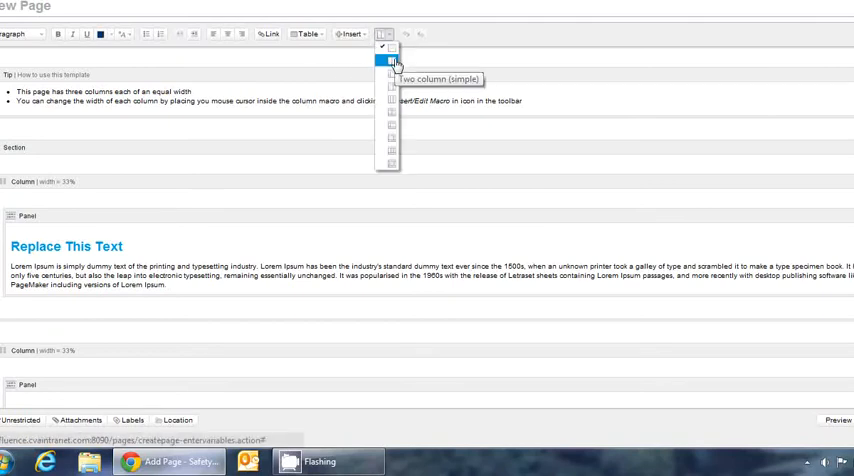
{"action": "mouse_move", "coordinate": [388, 78]}
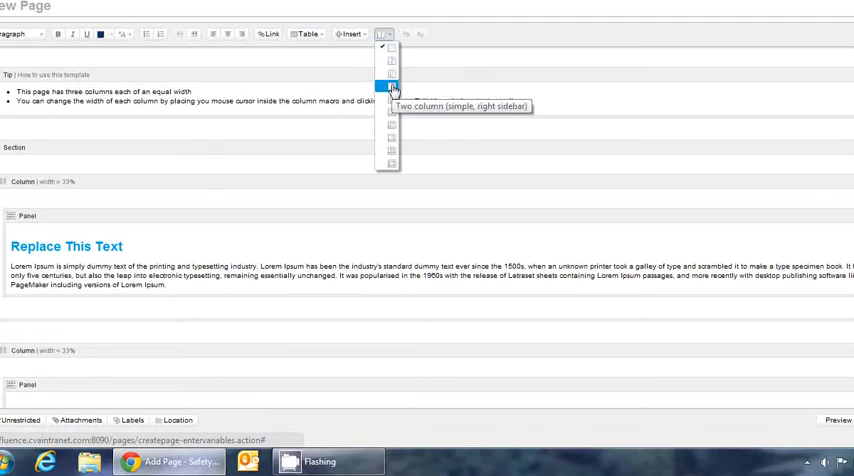
{"action": "mouse_move", "coordinate": [392, 100]}
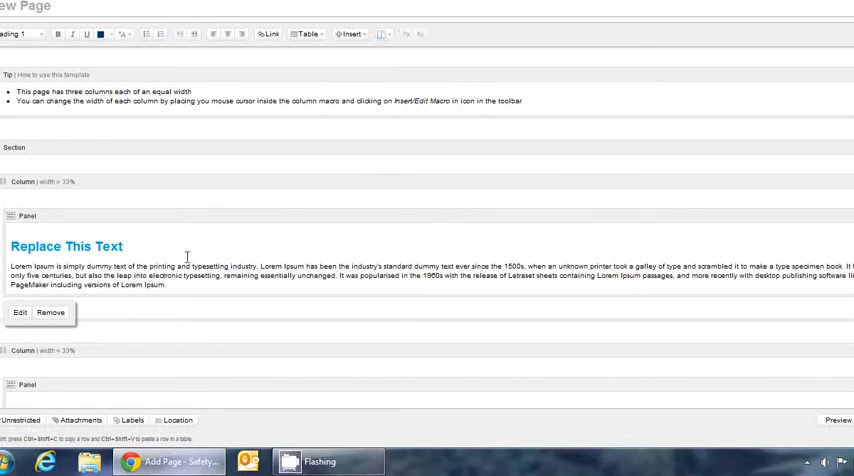
{"action": "left_click", "coordinate": [128, 246]}
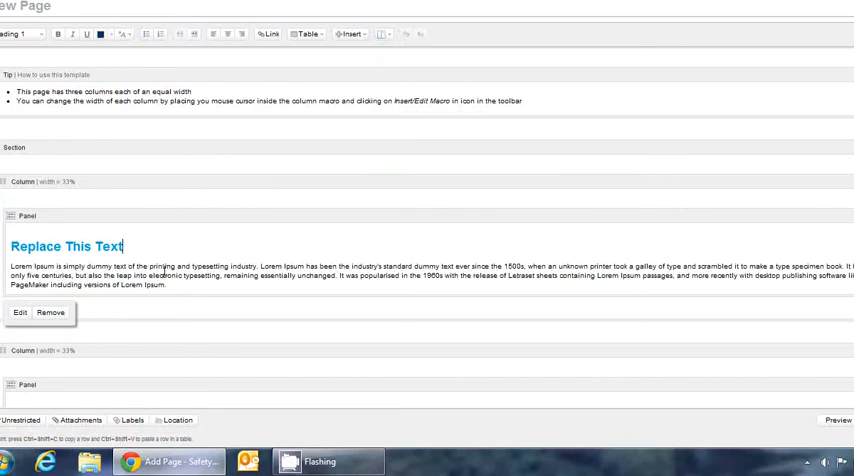
{"action": "mouse_move", "coordinate": [188, 256]}
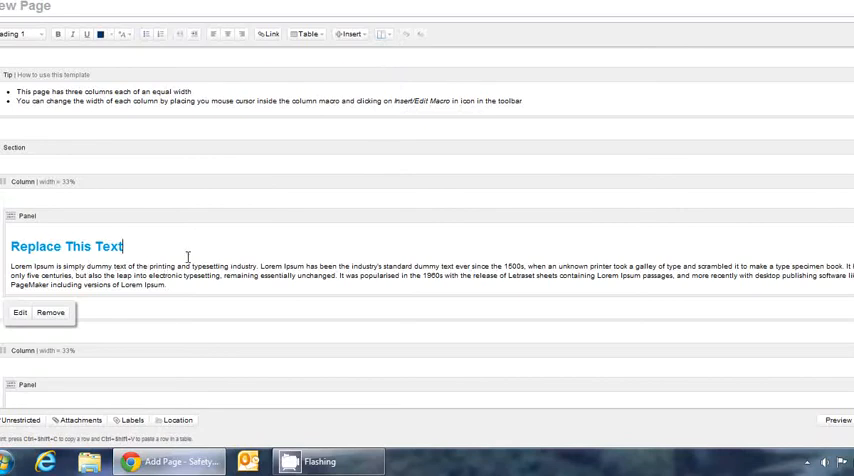
{"action": "mouse_move", "coordinate": [308, 124]}
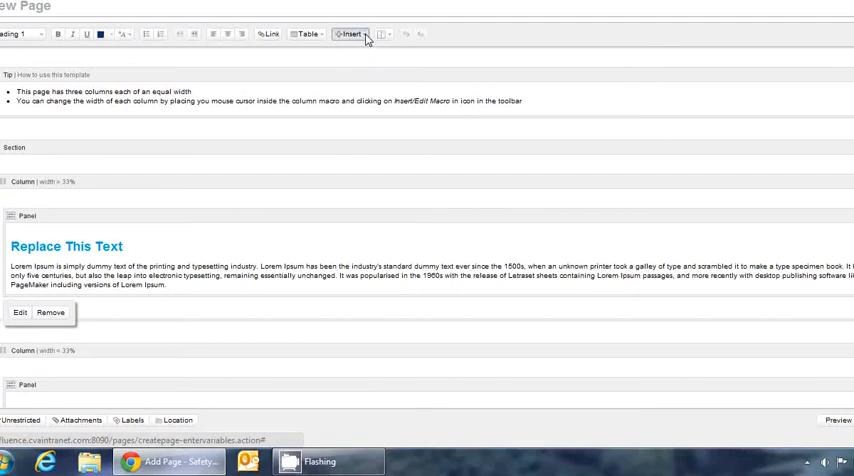
- Browse the Insert menu and bring up the macro browser via Other Macros
{"action": "left_click", "coordinate": [350, 28]}
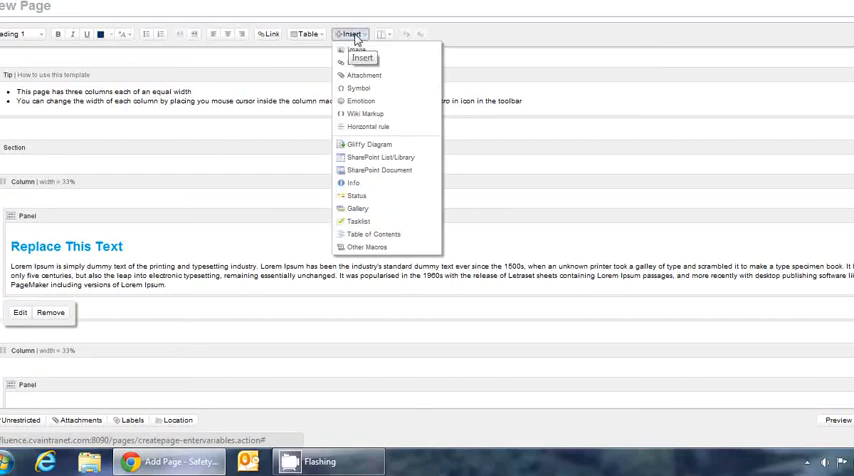
{"action": "mouse_move", "coordinate": [360, 48]}
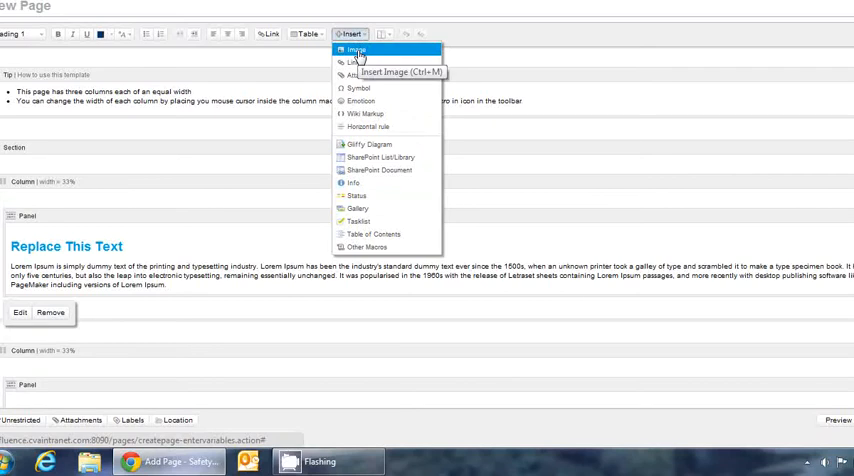
{"action": "mouse_move", "coordinate": [350, 64]}
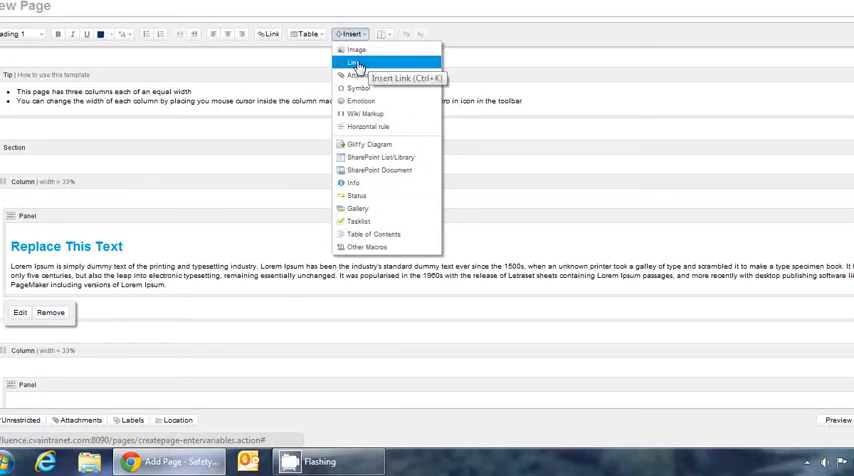
{"action": "mouse_move", "coordinate": [364, 80]}
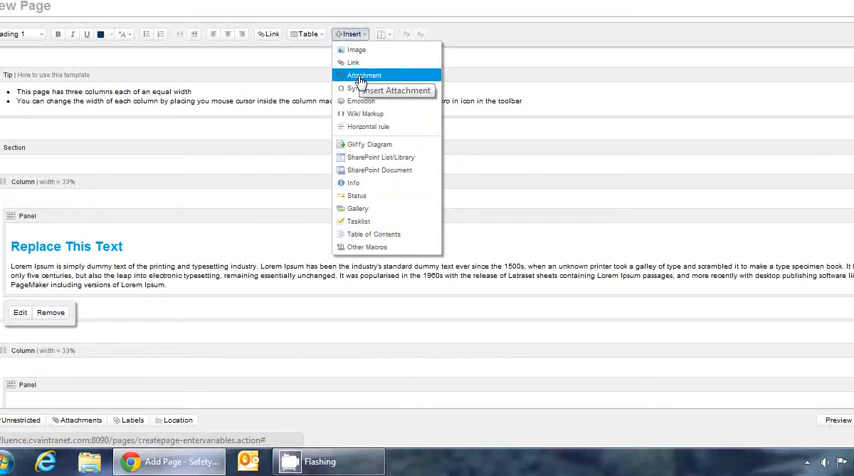
{"action": "mouse_move", "coordinate": [370, 248]}
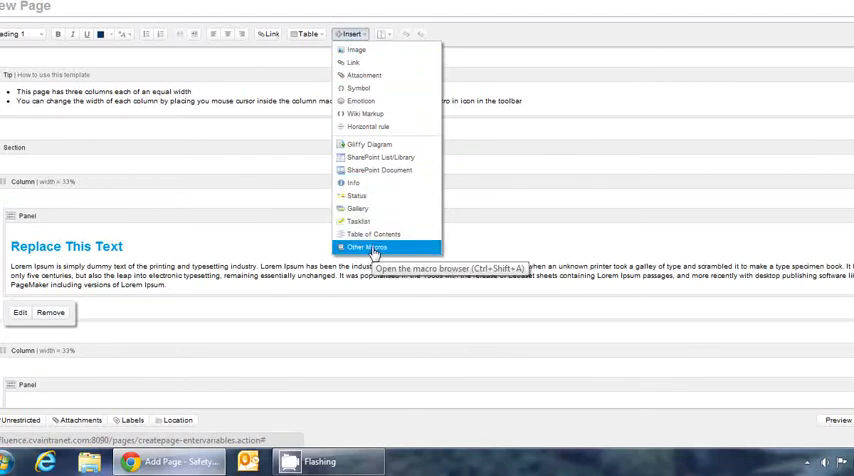
{"action": "left_click", "coordinate": [370, 246]}
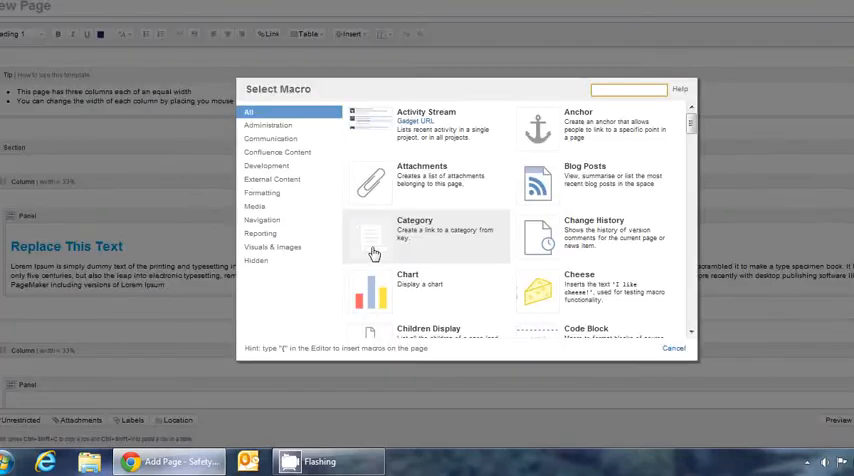
{"action": "mouse_move", "coordinate": [500, 224]}
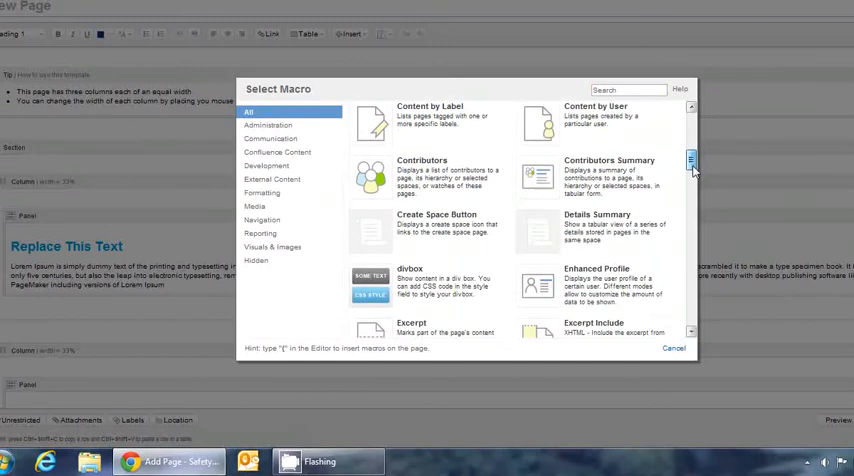
{"action": "scroll", "scroll_direction": "down", "scroll_amount": 3}
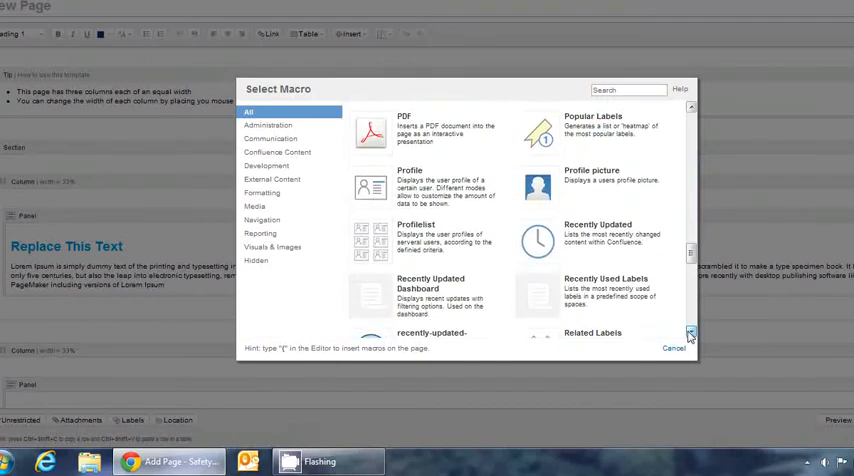
{"action": "scroll", "scroll_direction": "down", "scroll_amount": 3}
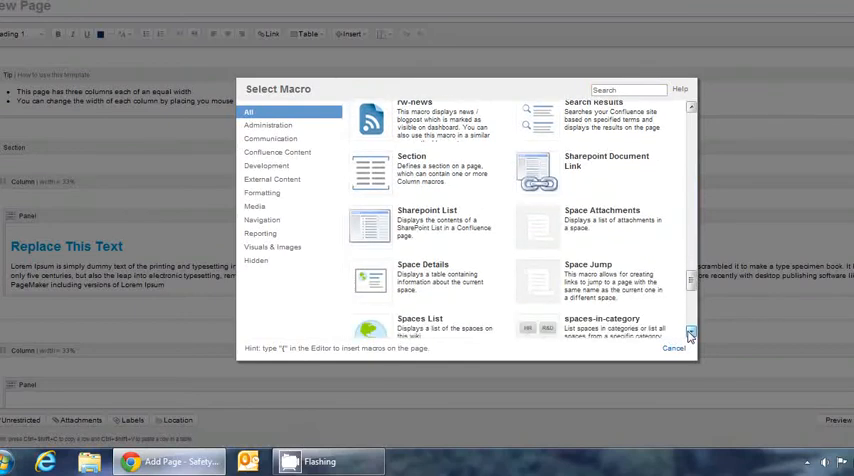
{"action": "scroll", "scroll_direction": "down", "scroll_amount": 3}
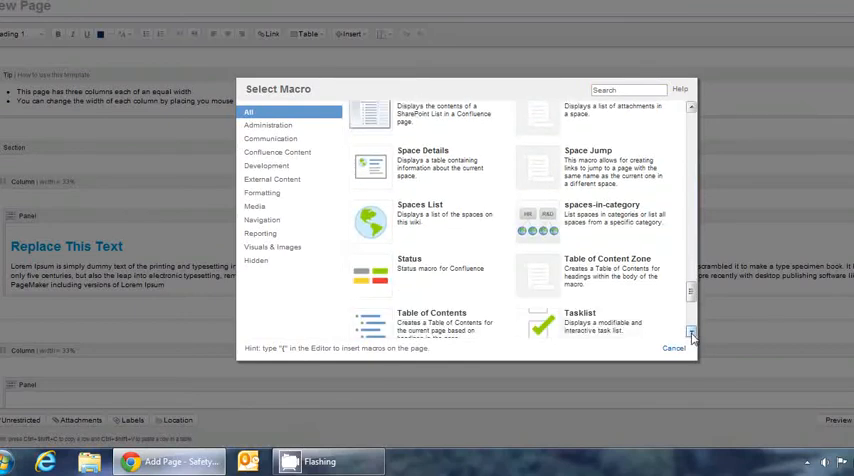
{"action": "scroll", "scroll_direction": "down", "scroll_amount": 3}
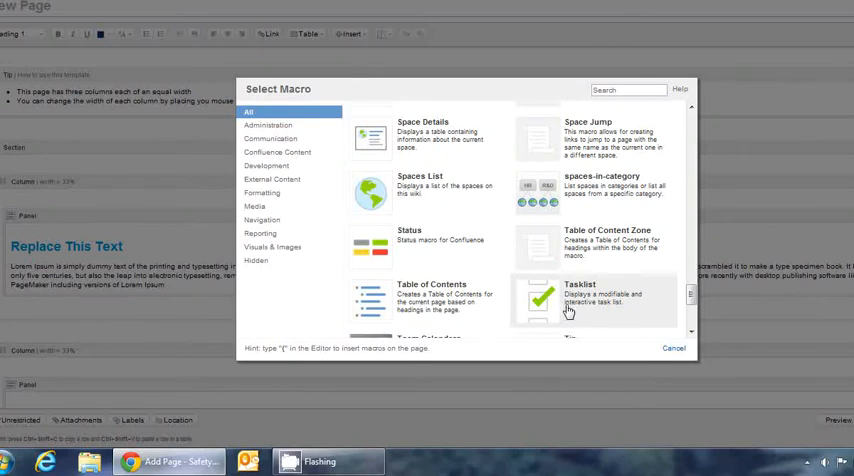
- Cancel the Select Macro dialog without inserting anything
{"action": "left_click", "coordinate": [676, 348]}
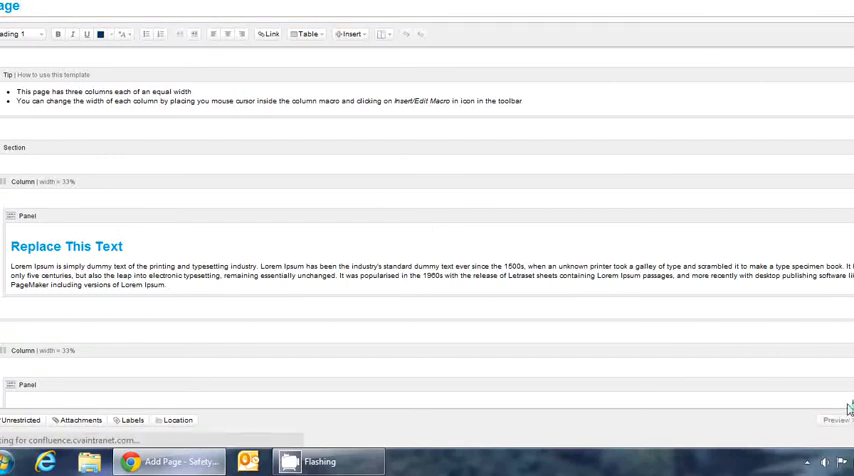
{"action": "mouse_move", "coordinate": [568, 278]}
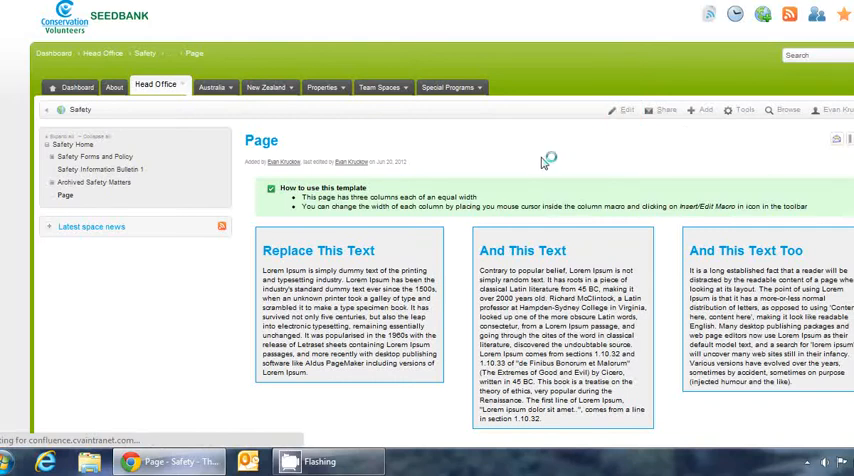
- Replace the first column's heading 'Replace This Text' with 'Replacement text'
{"action": "left_click", "coordinate": [620, 110]}
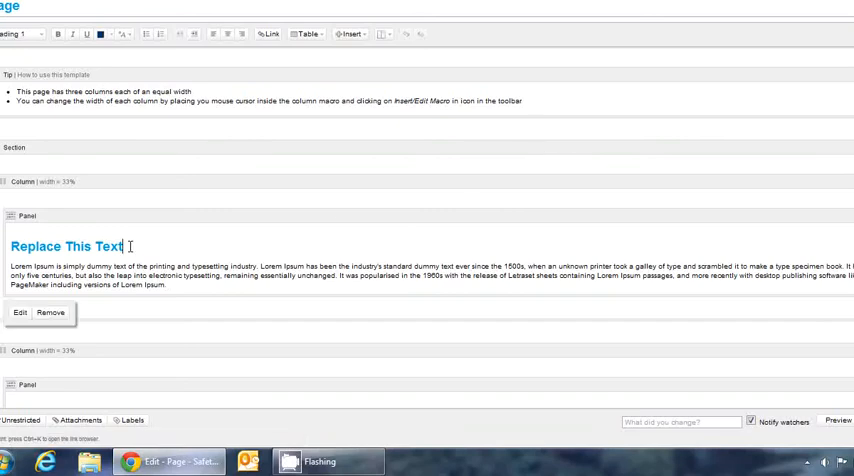
{"action": "key", "text": "Delete"}
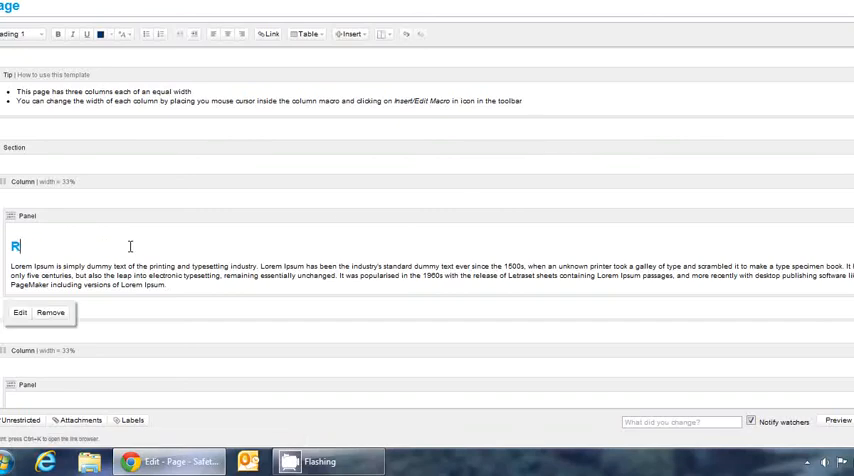
{"action": "type", "text": "e"}
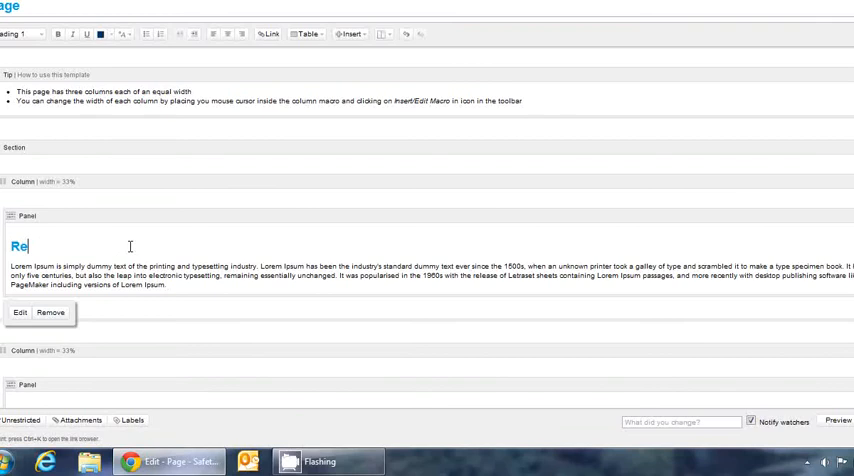
{"action": "type", "text": "placment"}
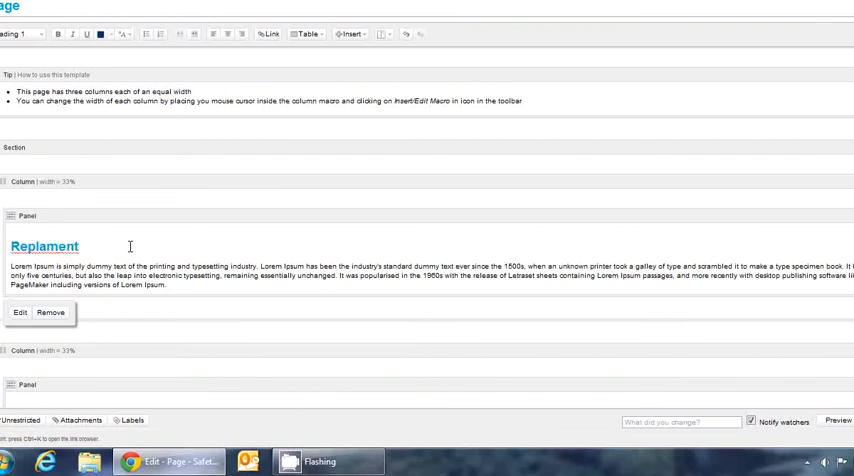
{"action": "type", "text": "Replace"}
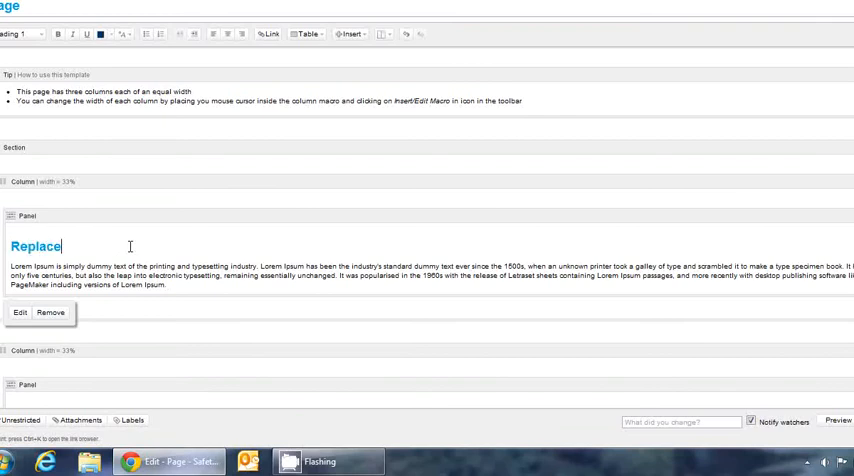
{"action": "type", "text": "ment"}
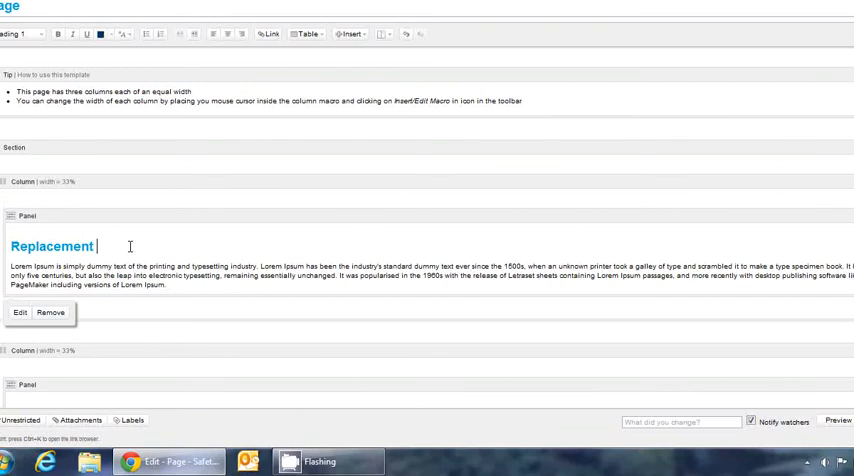
{"action": "type", "text": "text"}
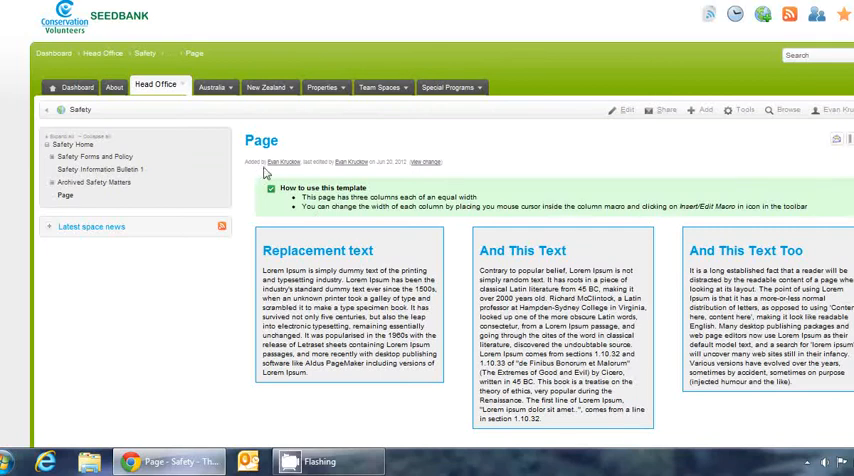
{"action": "mouse_move", "coordinate": [344, 162]}
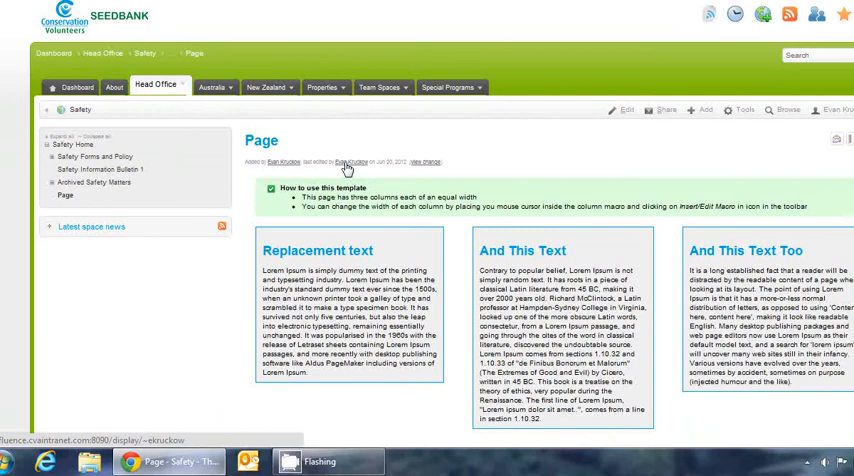
{"action": "mouse_move", "coordinate": [350, 162]}
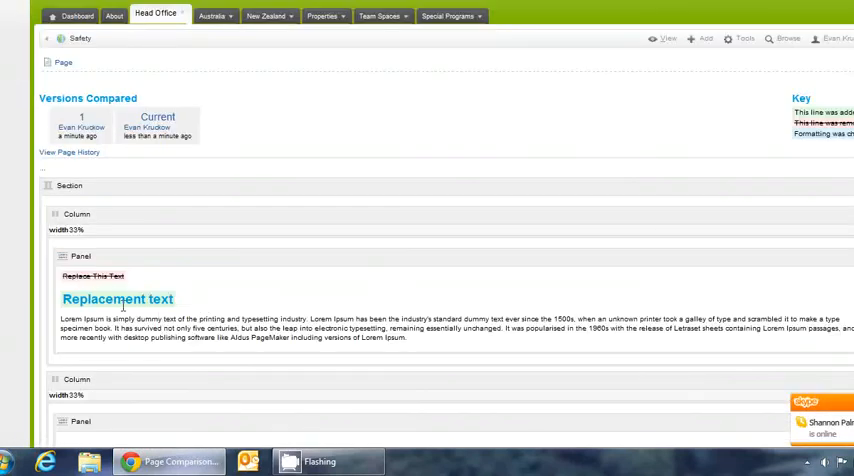
{"action": "mouse_move", "coordinate": [76, 300]}
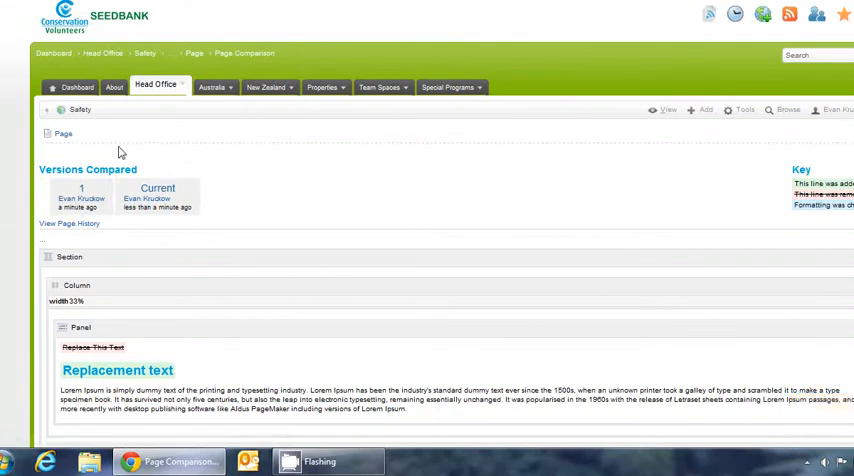
{"action": "mouse_move", "coordinate": [172, 174]}
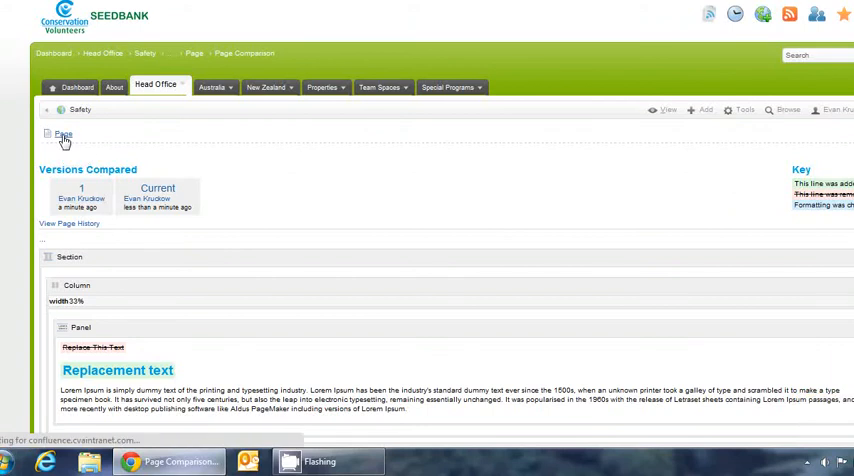
{"action": "mouse_move", "coordinate": [62, 136]}
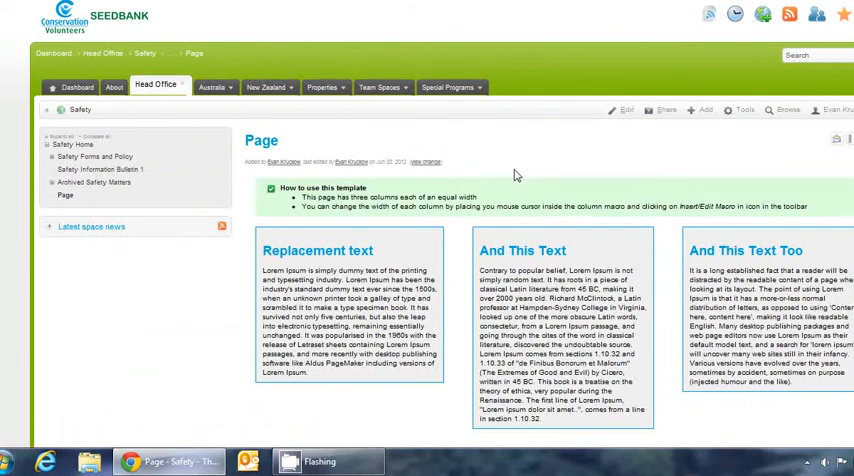
{"action": "mouse_move", "coordinate": [584, 160]}
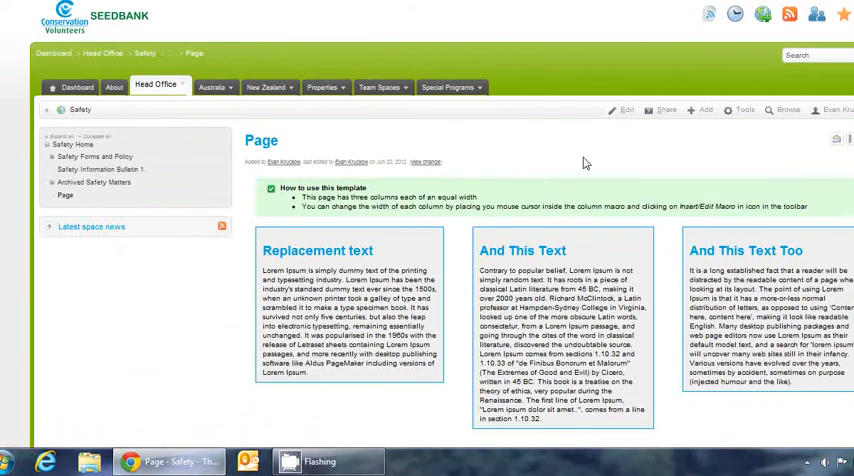
{"action": "mouse_move", "coordinate": [744, 120]}
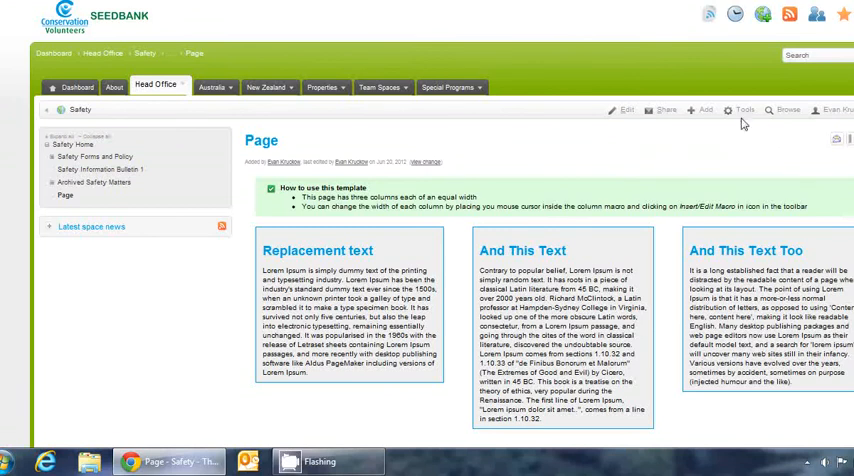
- Show the Tools menu with page history, restrictions and export options
{"action": "left_click", "coordinate": [746, 110]}
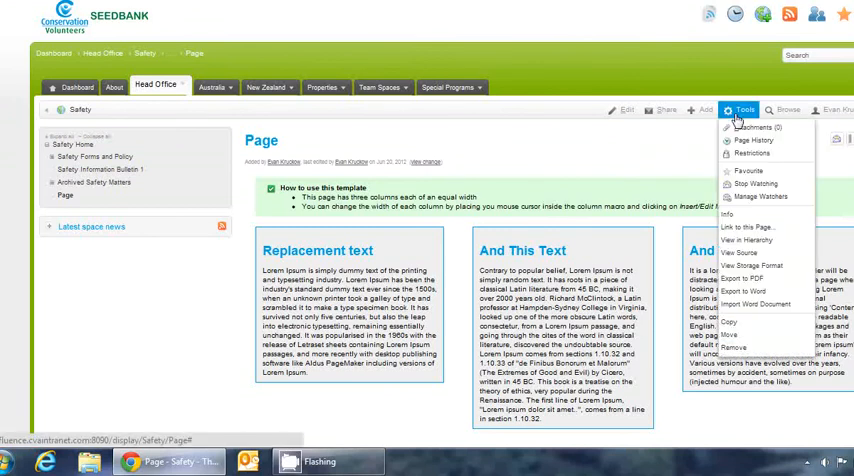
{"action": "mouse_move", "coordinate": [760, 304]}
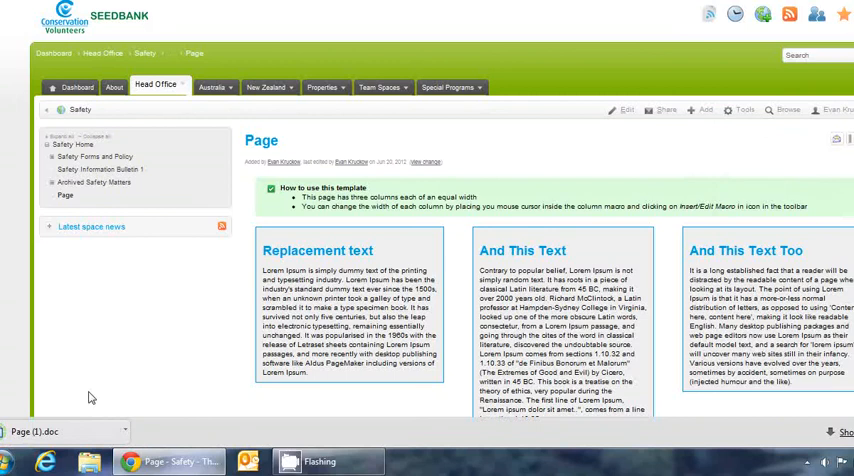
{"action": "mouse_move", "coordinate": [82, 432]}
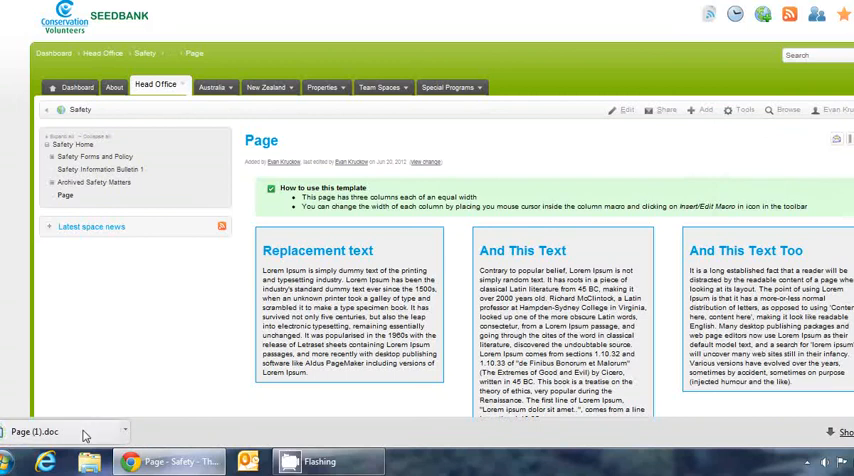
{"action": "mouse_move", "coordinate": [120, 360]}
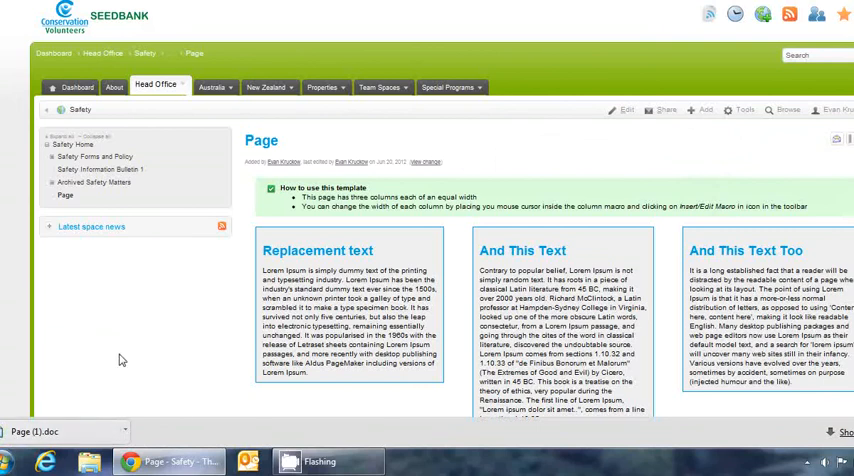
{"action": "left_click", "coordinate": [56, 426]}
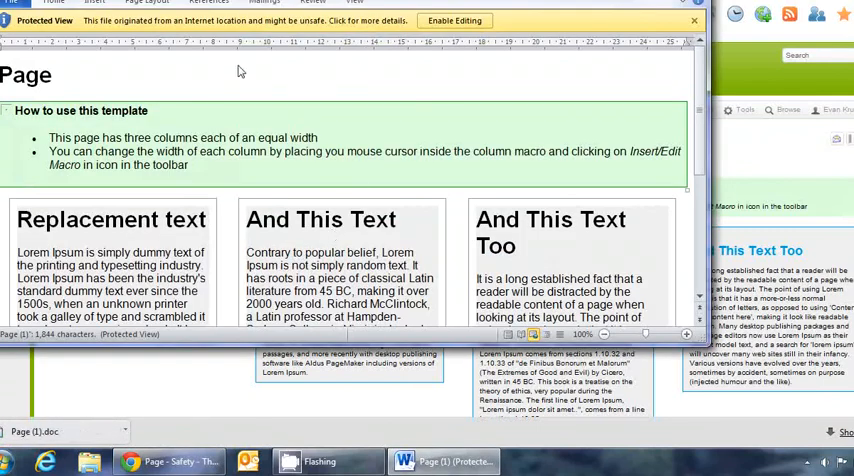
{"action": "scroll", "scroll_direction": "down", "scroll_amount": 3}
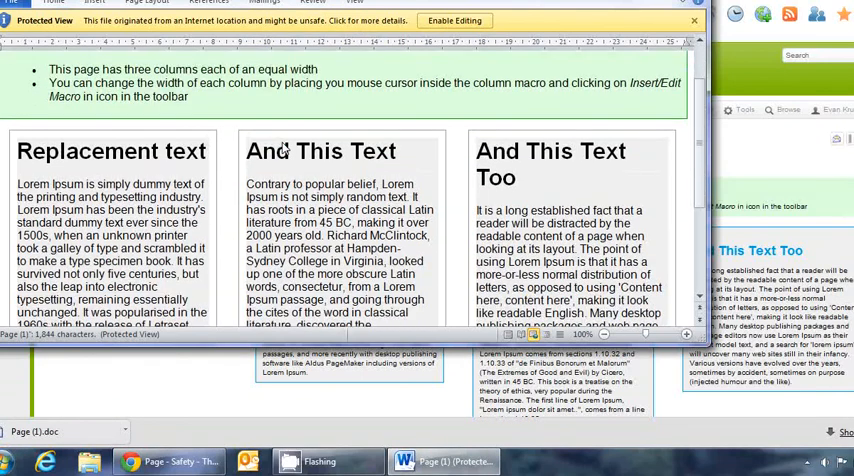
{"action": "scroll", "scroll_direction": "down", "scroll_amount": 3}
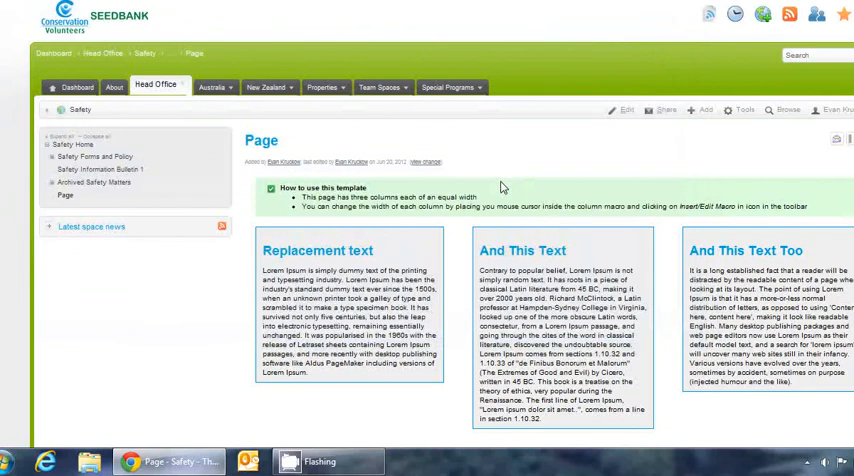
{"action": "mouse_move", "coordinate": [580, 176]}
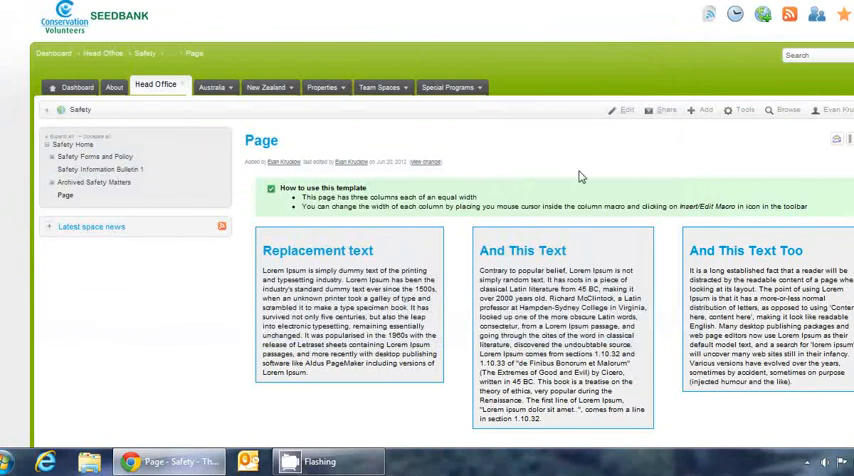